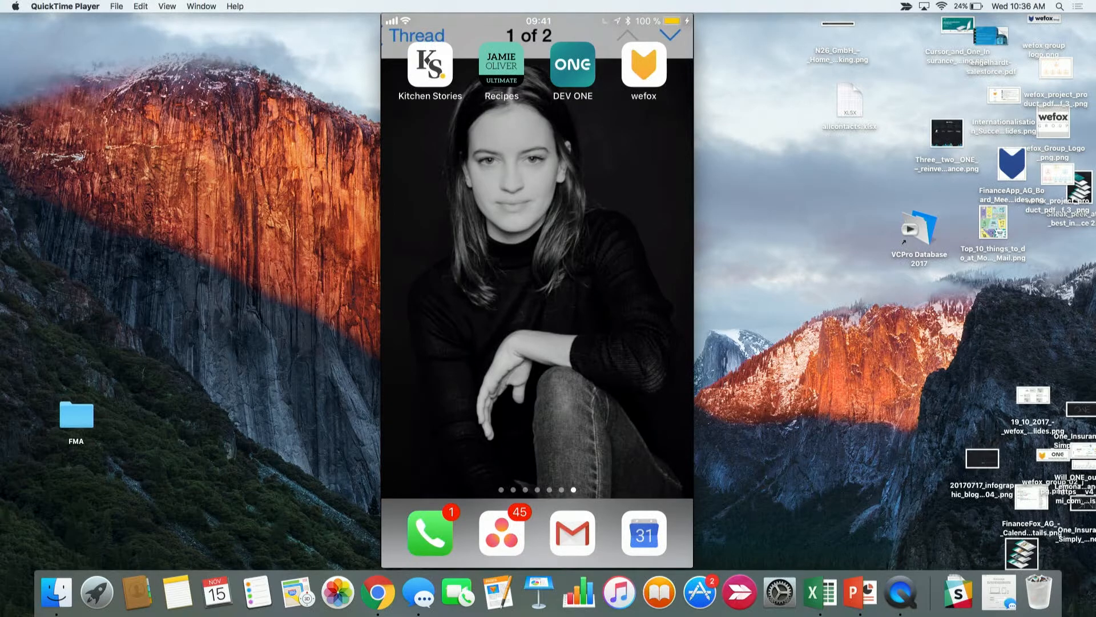
Open the DEV ONE policy, read its coverage overview, then start Edit your coverage.
click(572, 63)
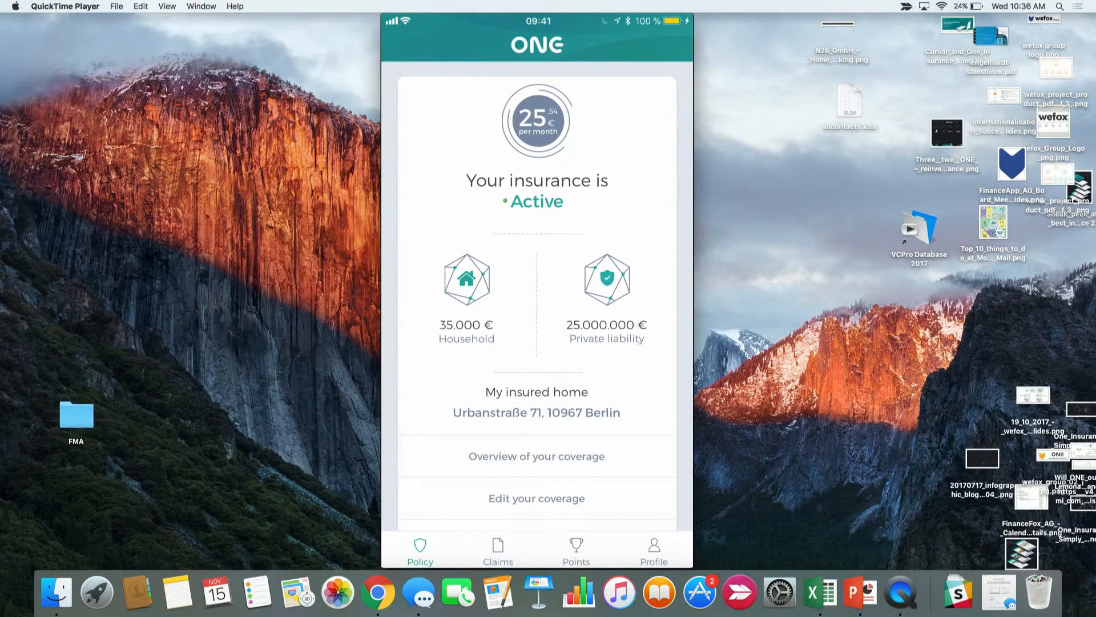
scroll(down, 3)
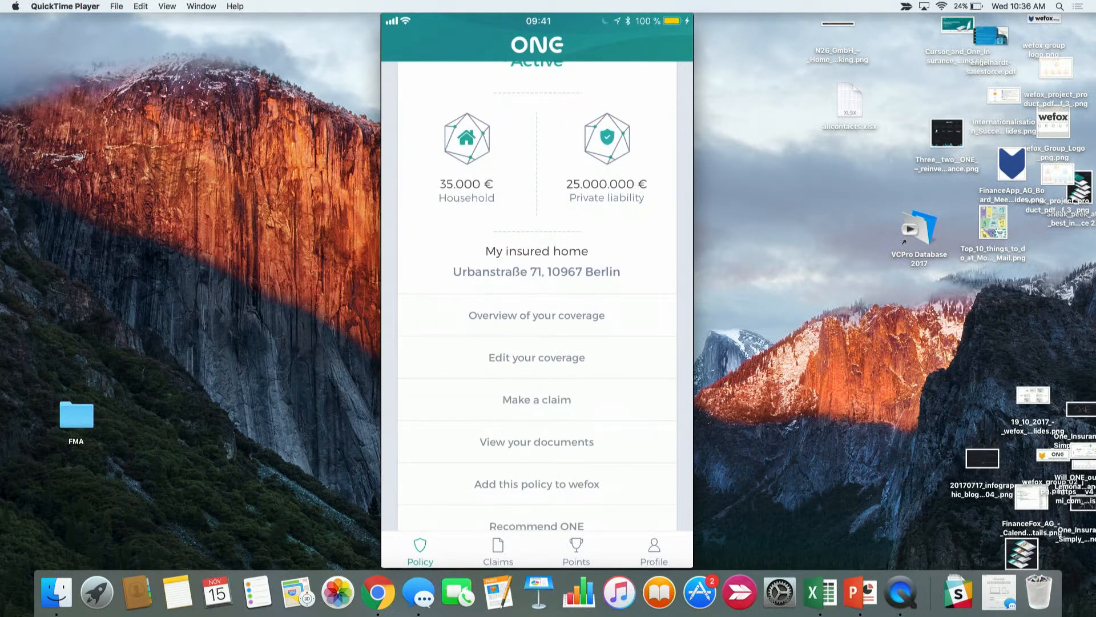
click(536, 315)
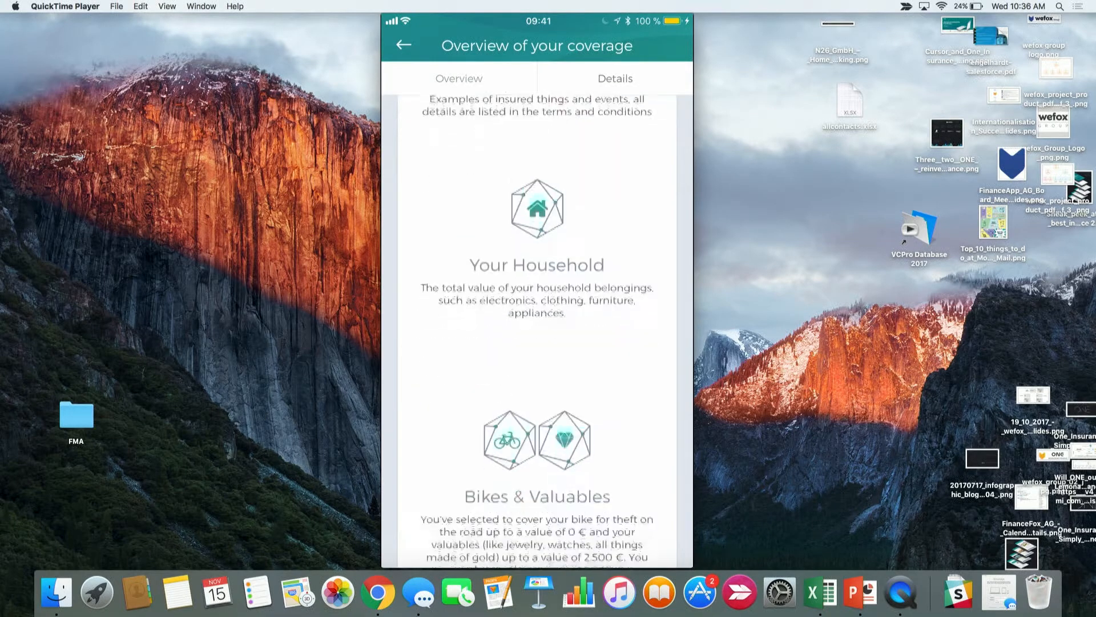
scroll(down, 3)
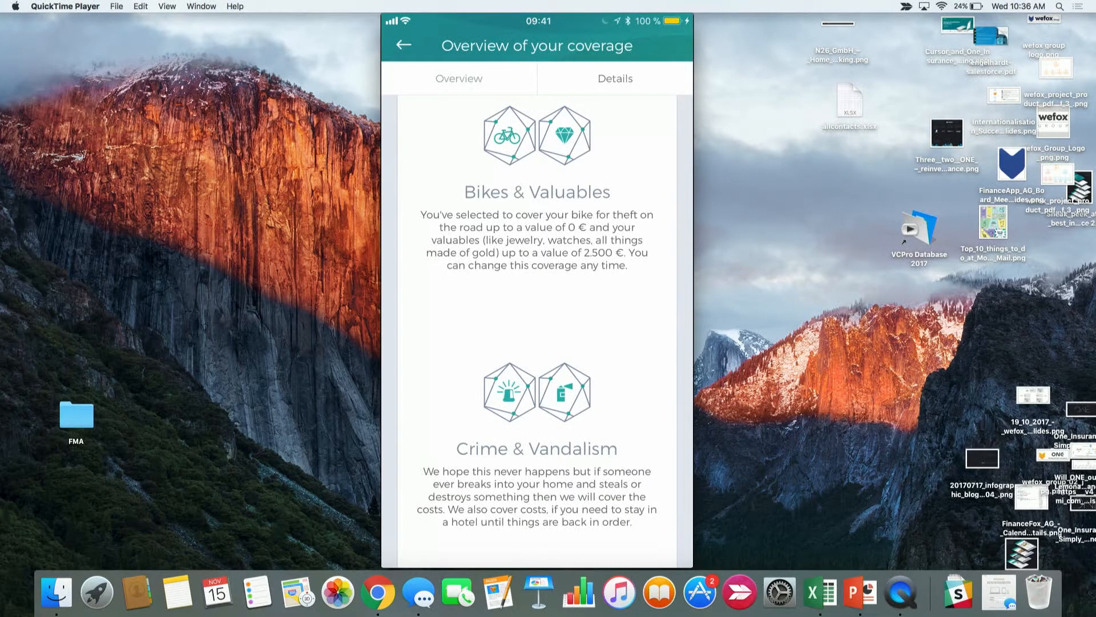
click(401, 44)
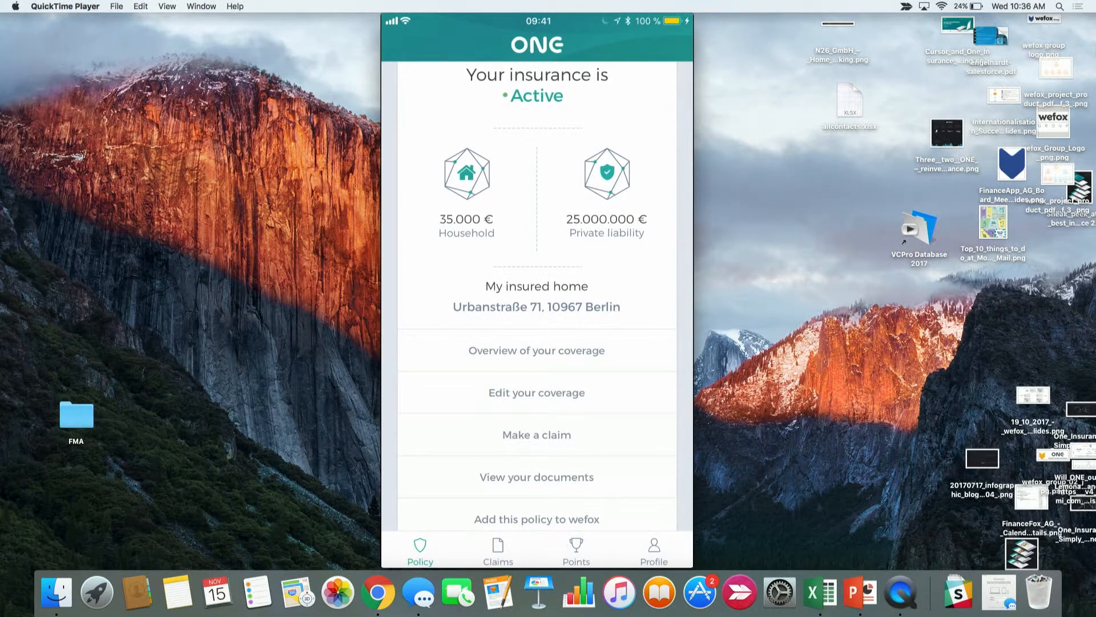
click(536, 392)
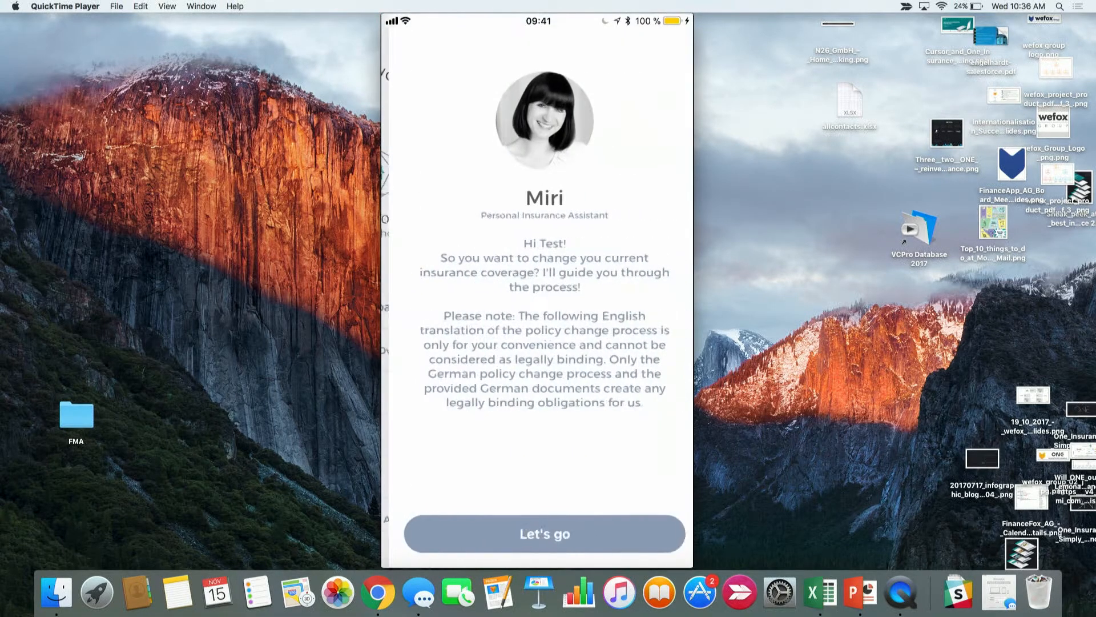
Start the assistant conversation and view its recommended Comfort+ package.
click(544, 533)
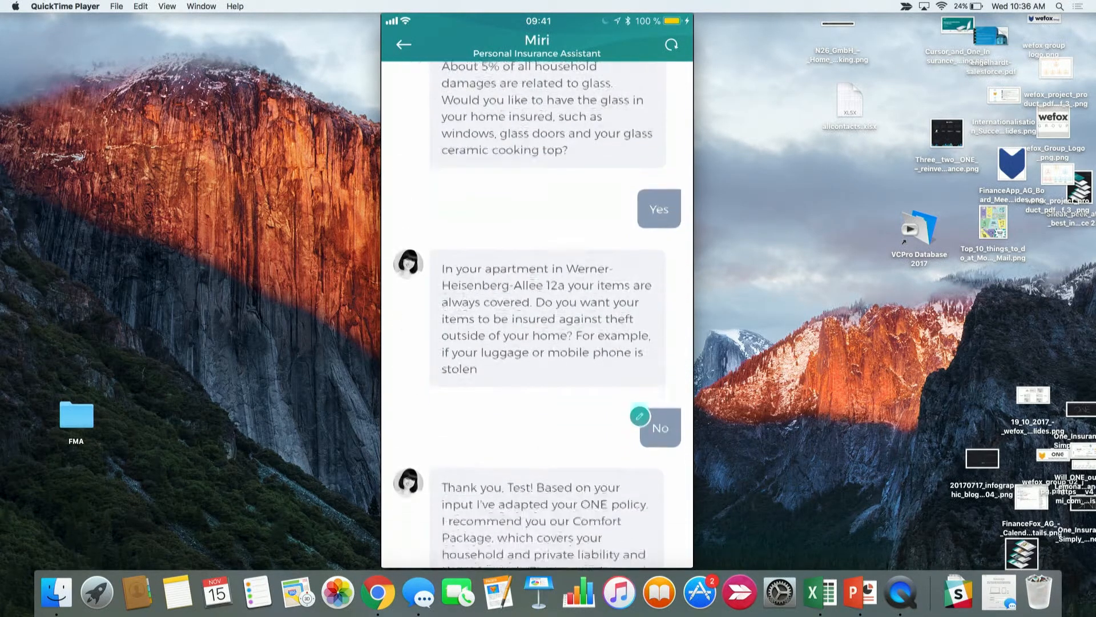
scroll(down, 3)
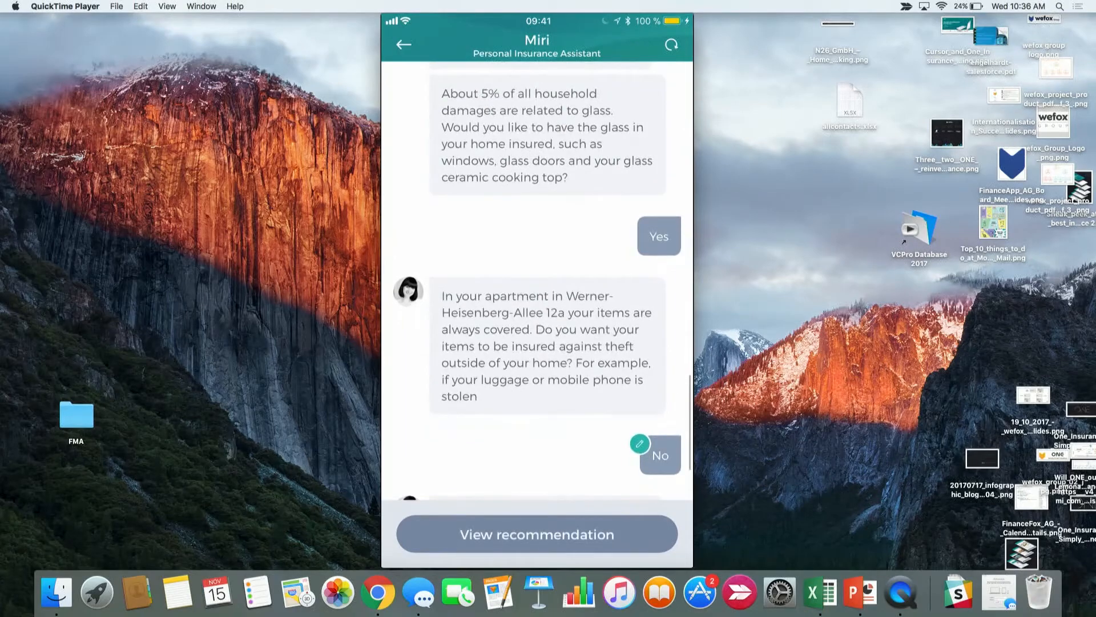
click(536, 534)
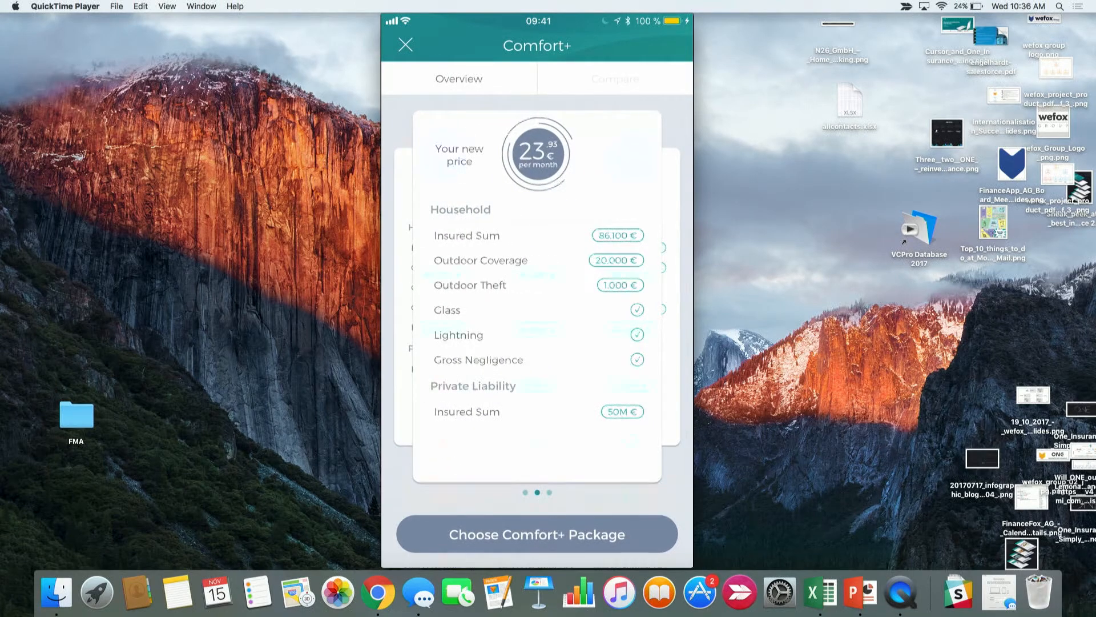
Compare the three packages side by side and choose Comfort+.
click(615, 79)
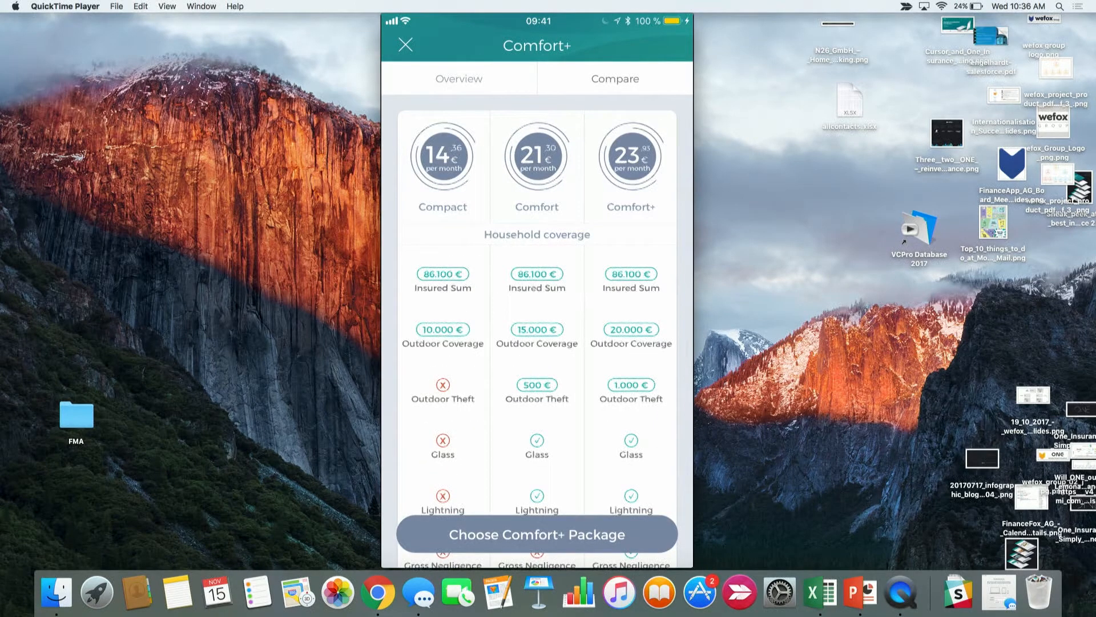
scroll(down, 3)
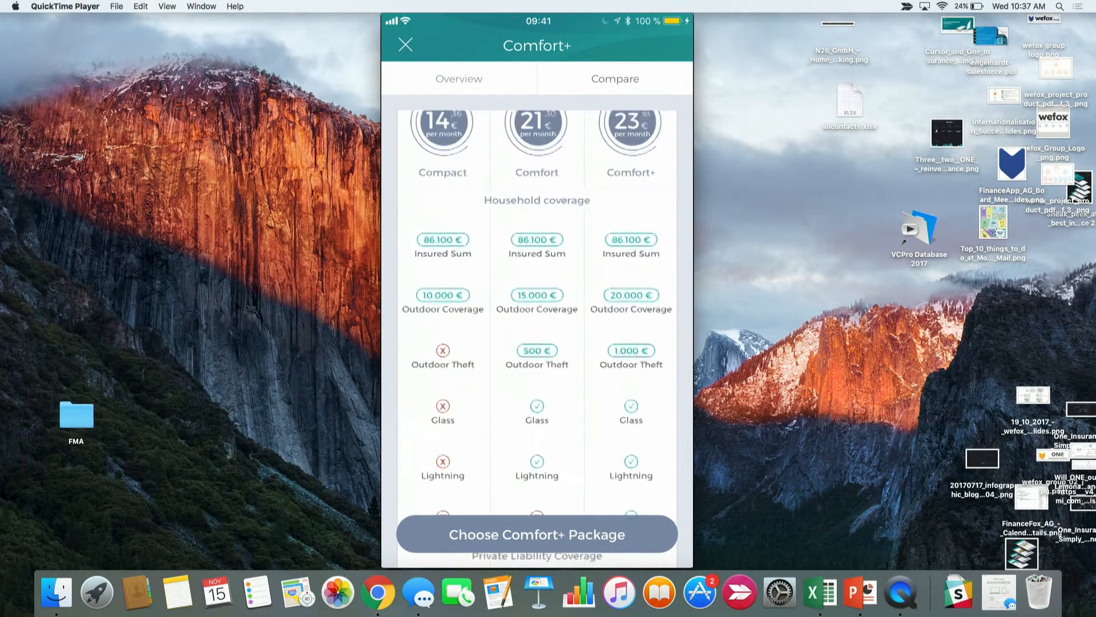
click(536, 534)
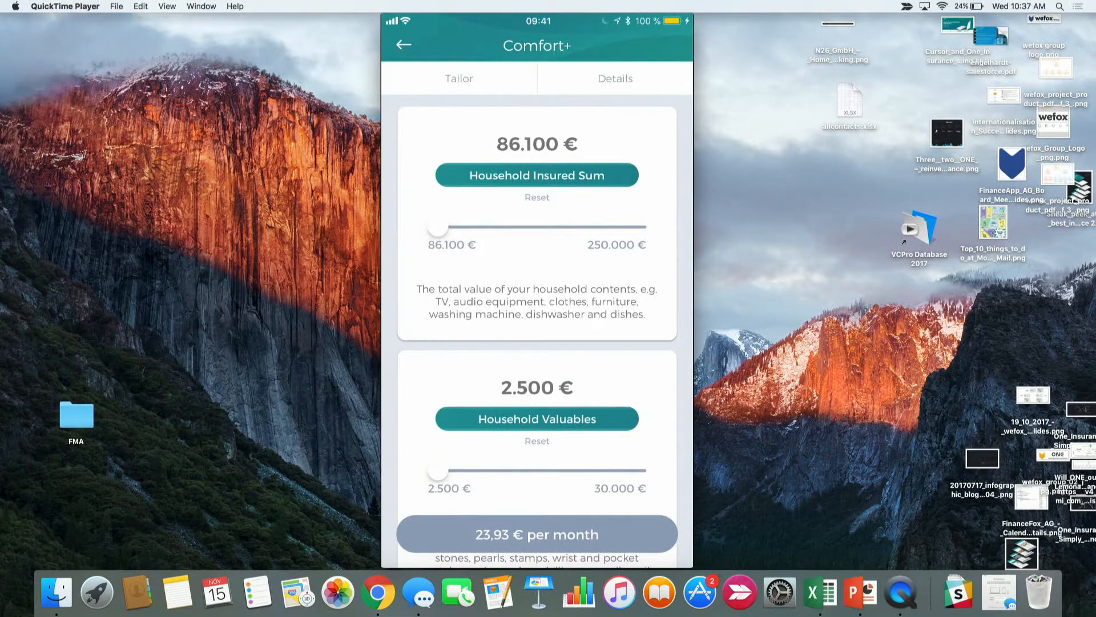
Set the Comfort+ household insured sum to 135.000 € and deductible to 500 €, then go back.
drag(437, 227, 499, 228)
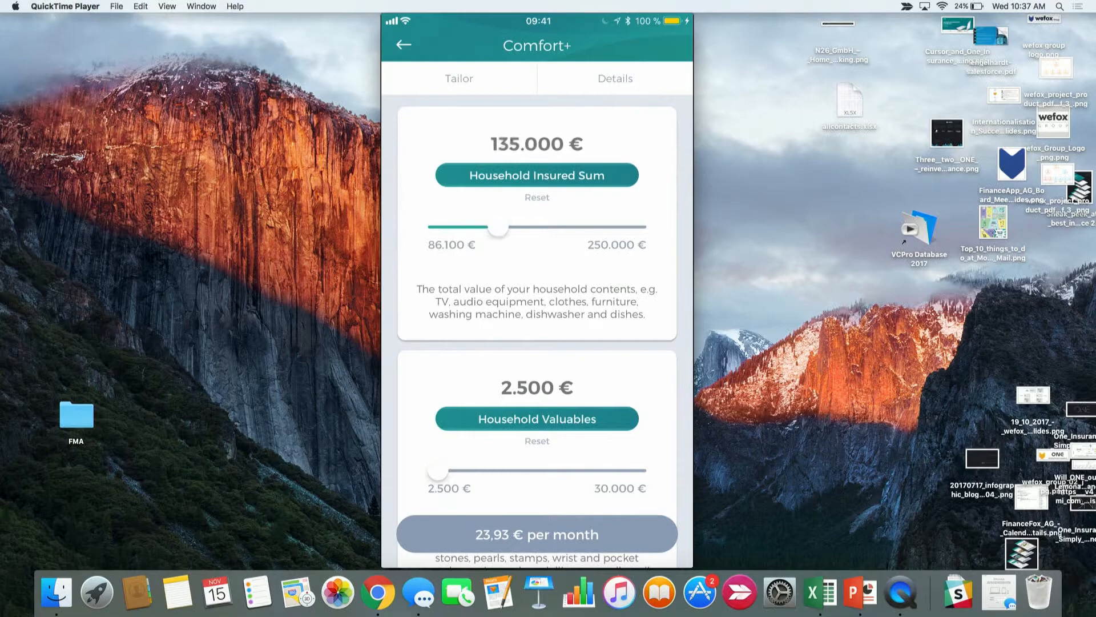
scroll(down, 3)
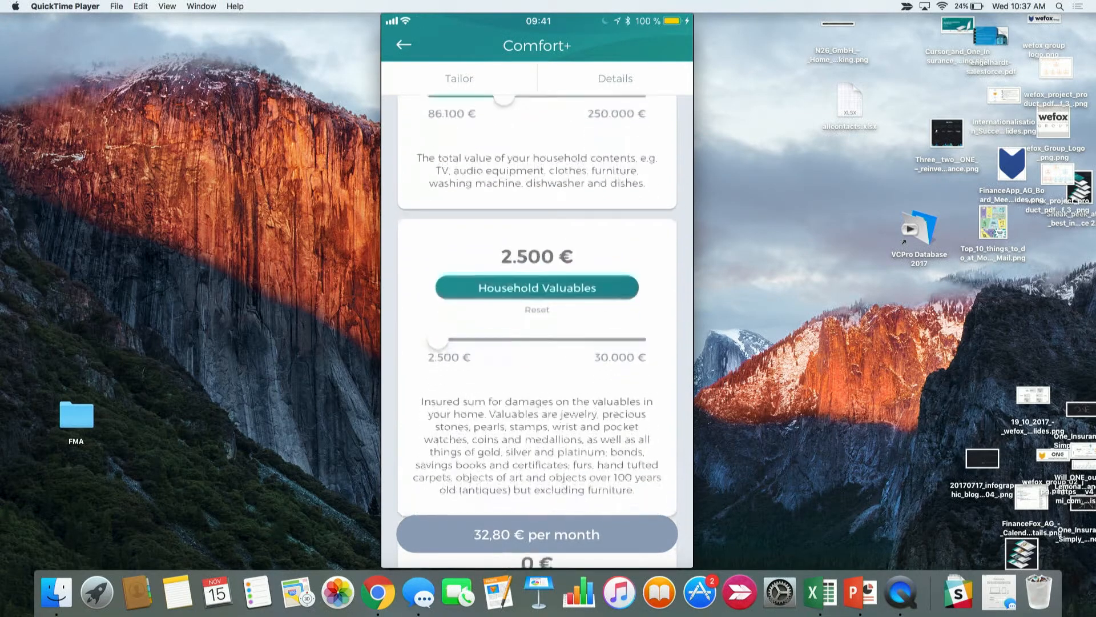
scroll(down, 3)
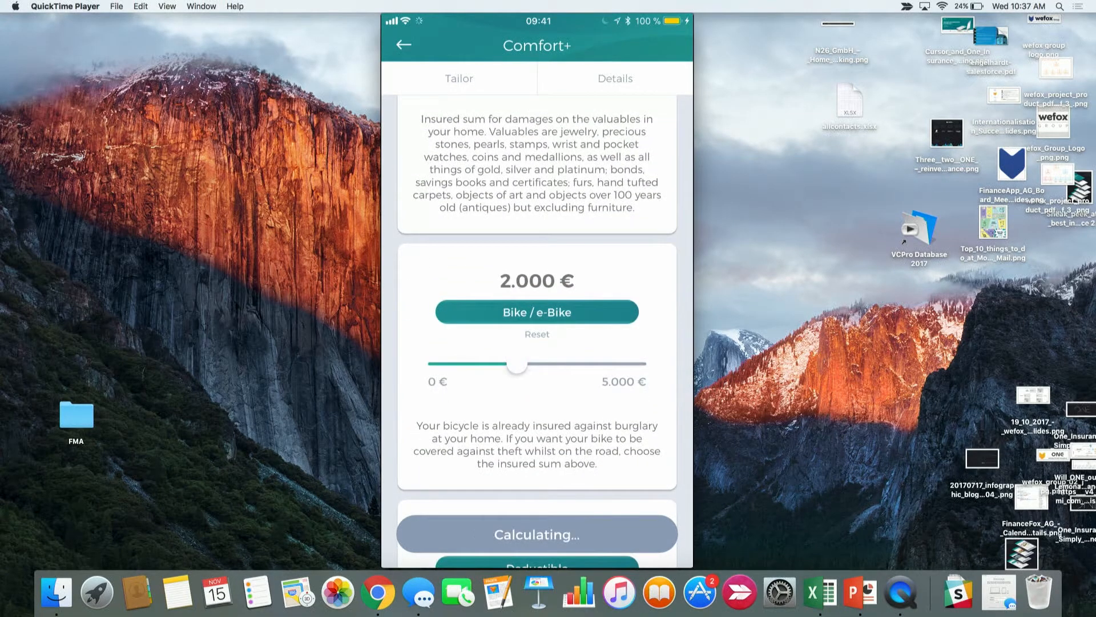
scroll(down, 3)
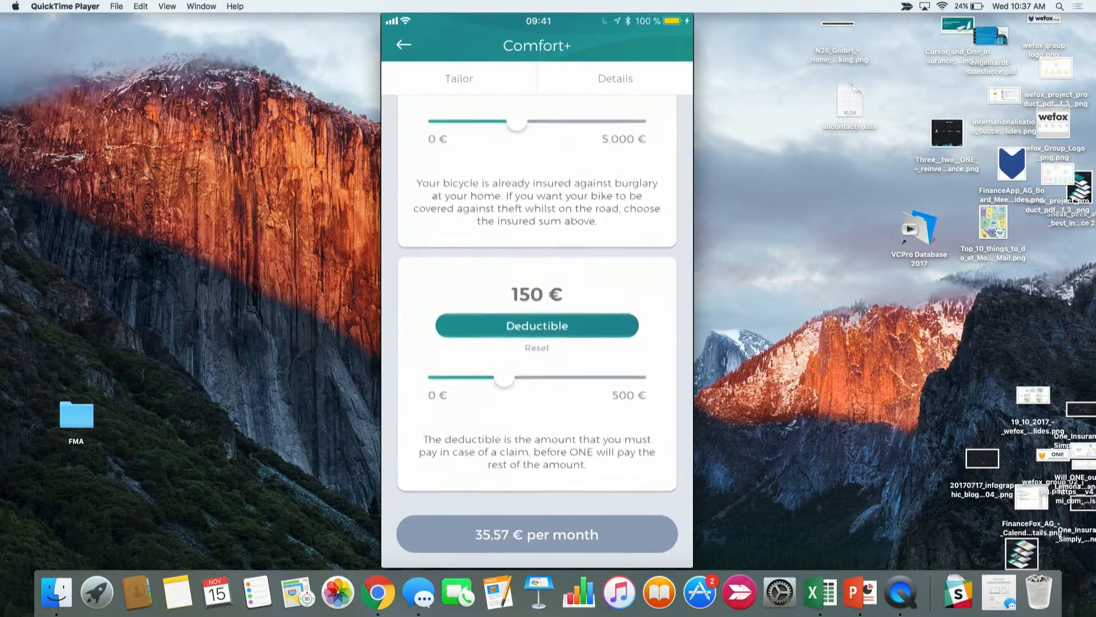
drag(504, 379, 636, 380)
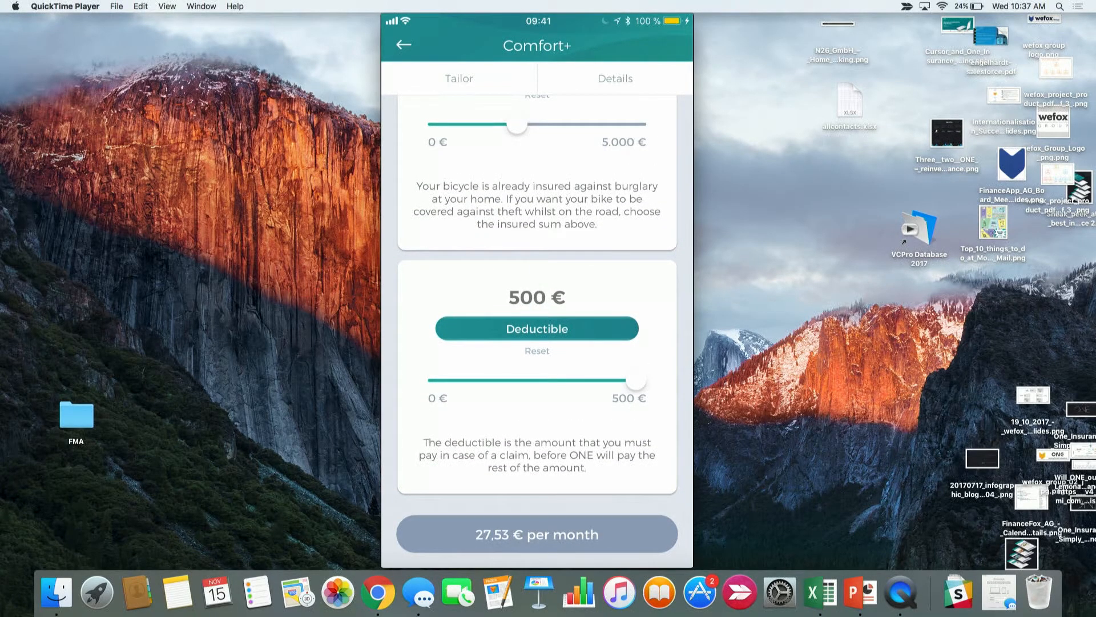
click(402, 44)
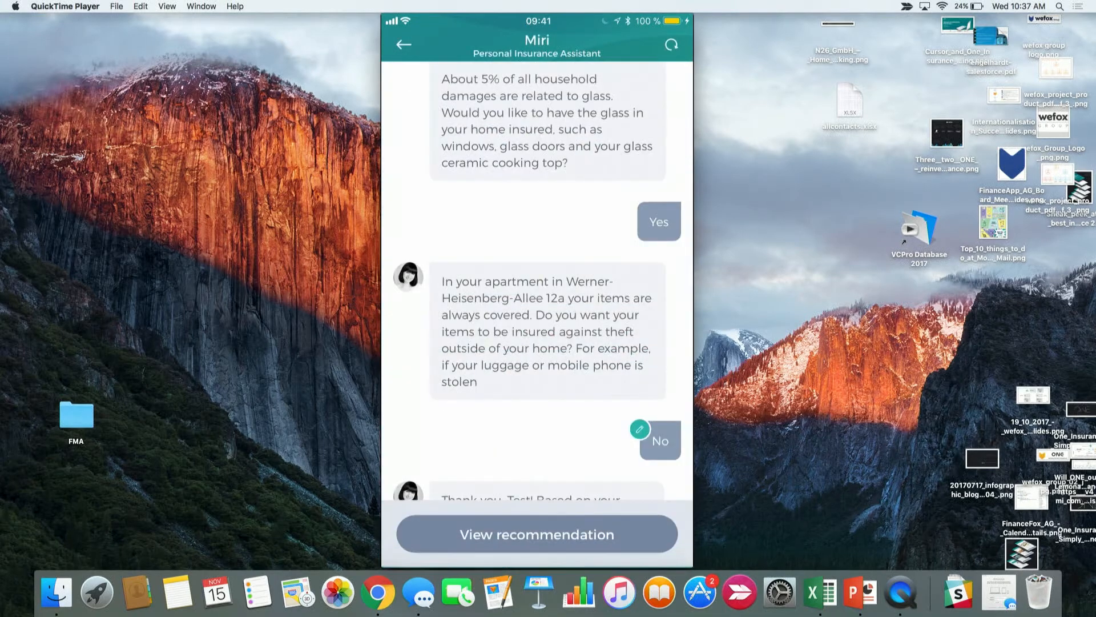
click(536, 533)
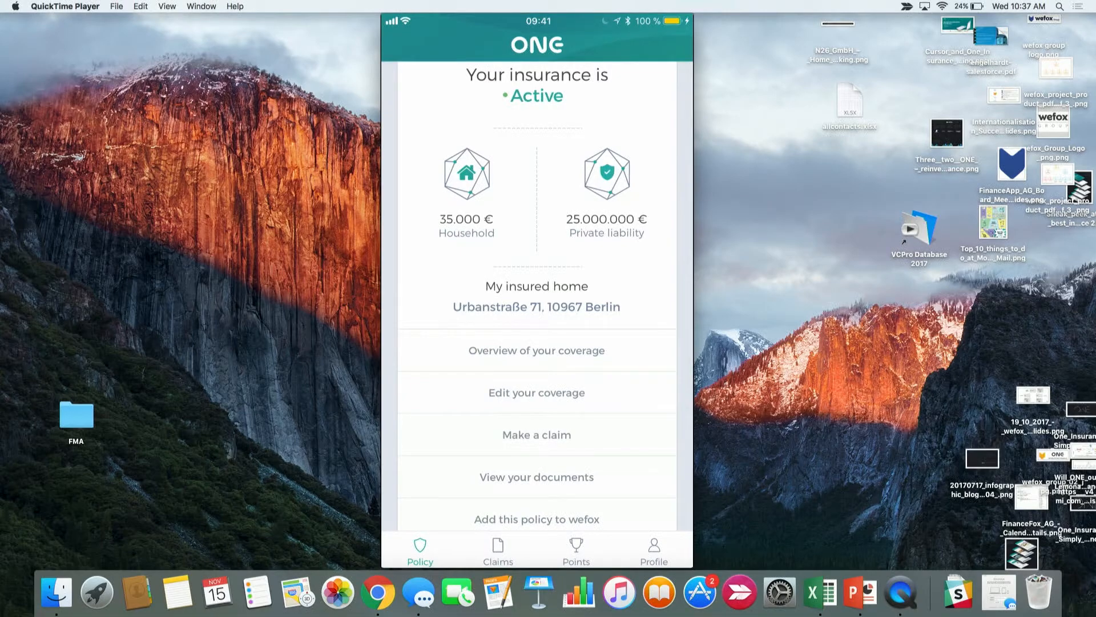
Start a claim with the claims expert and read through the damaged MacBook Pro chat.
click(536, 435)
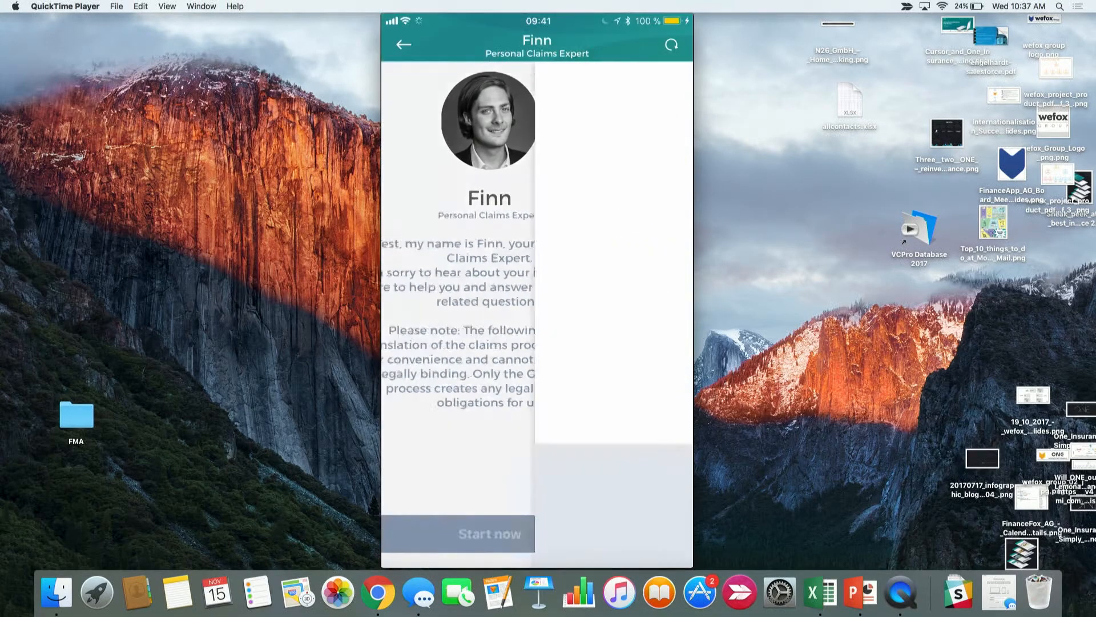
click(489, 533)
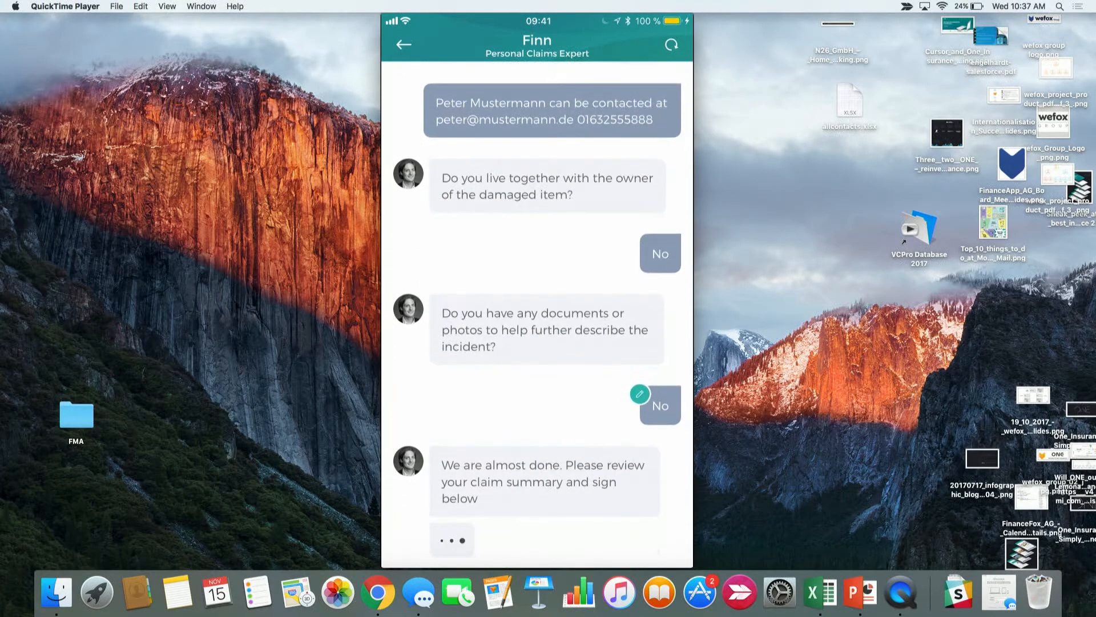
scroll(down, 3)
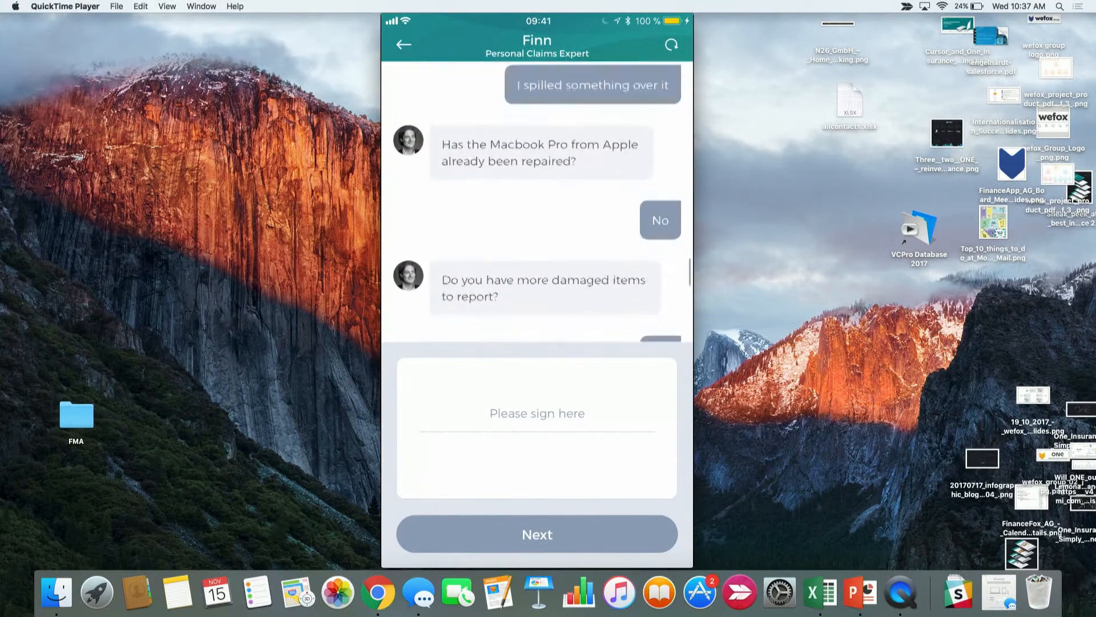
scroll(down, 3)
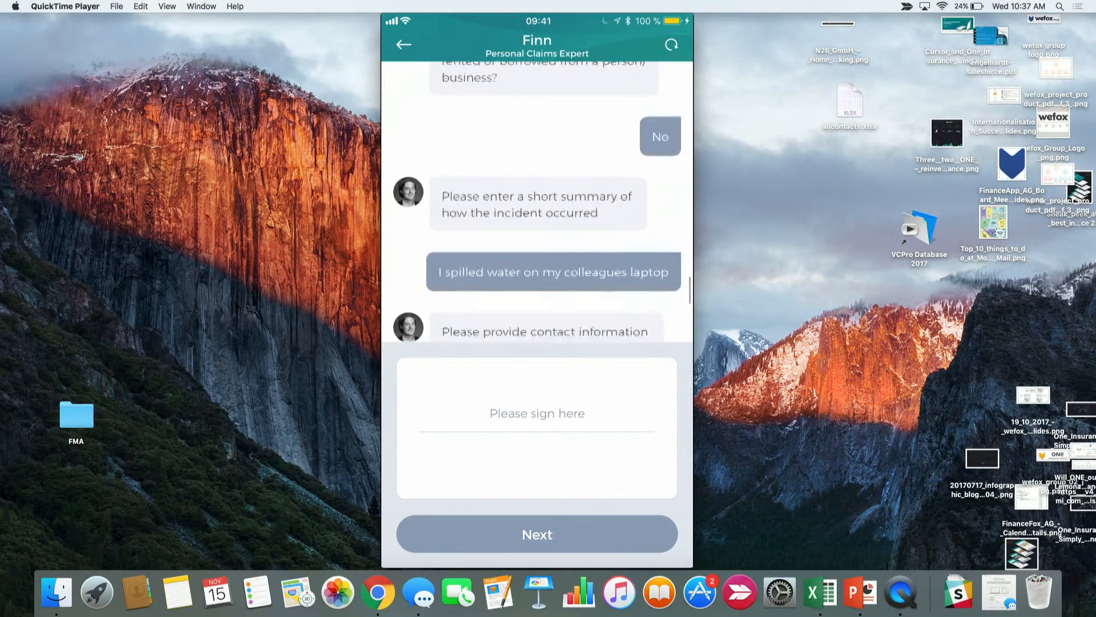
scroll(down, 3)
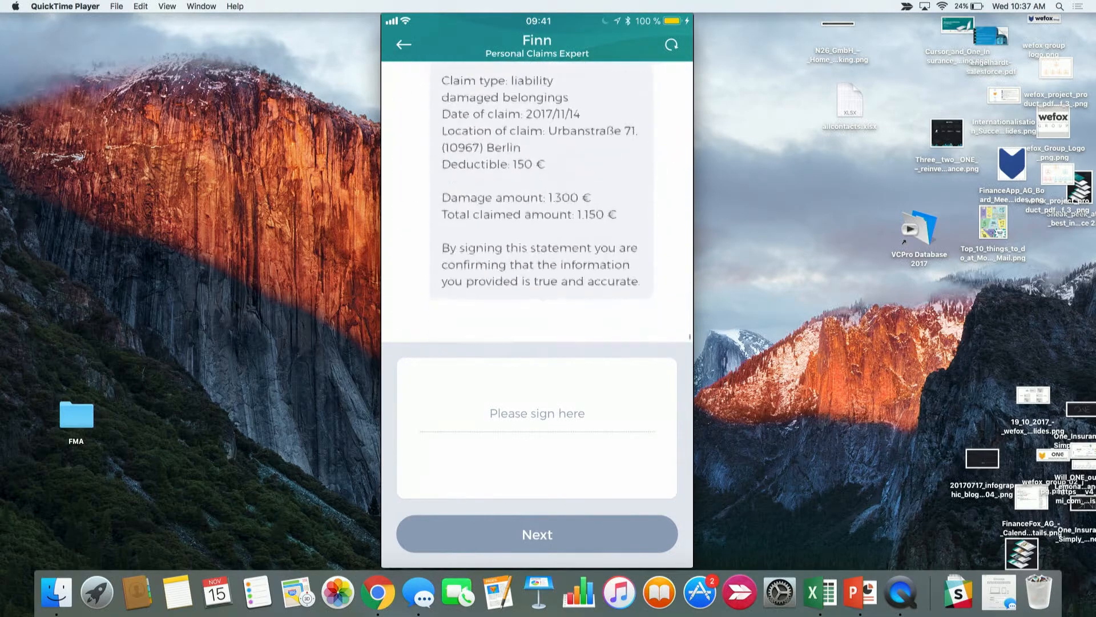
Sign the liability claim summary, submit it, and return to the policy overview.
drag(461, 385, 486, 436)
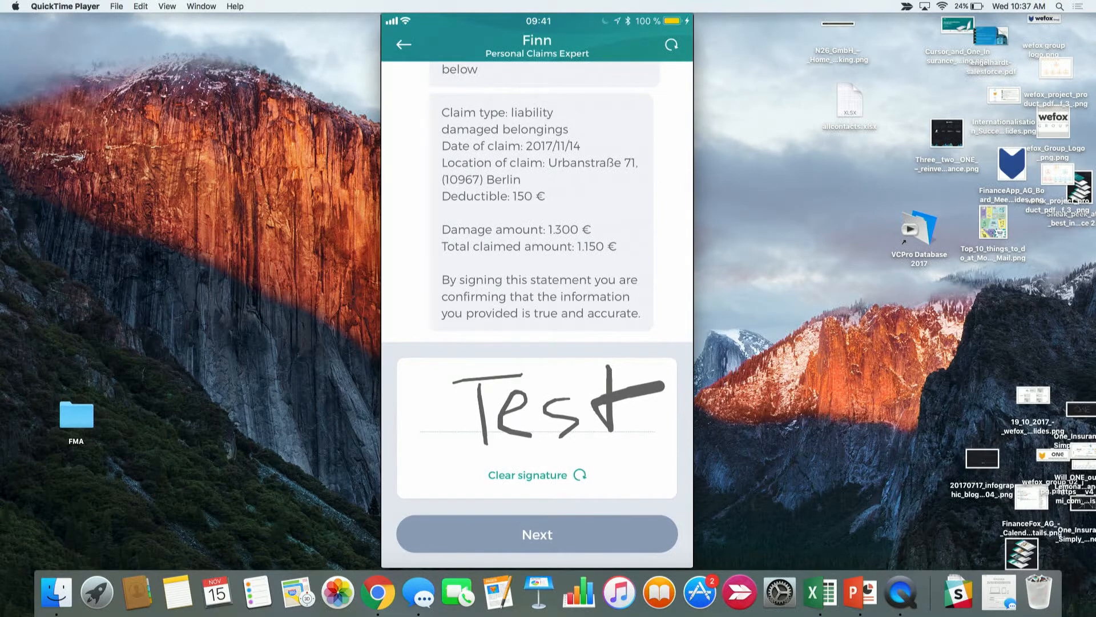
click(537, 534)
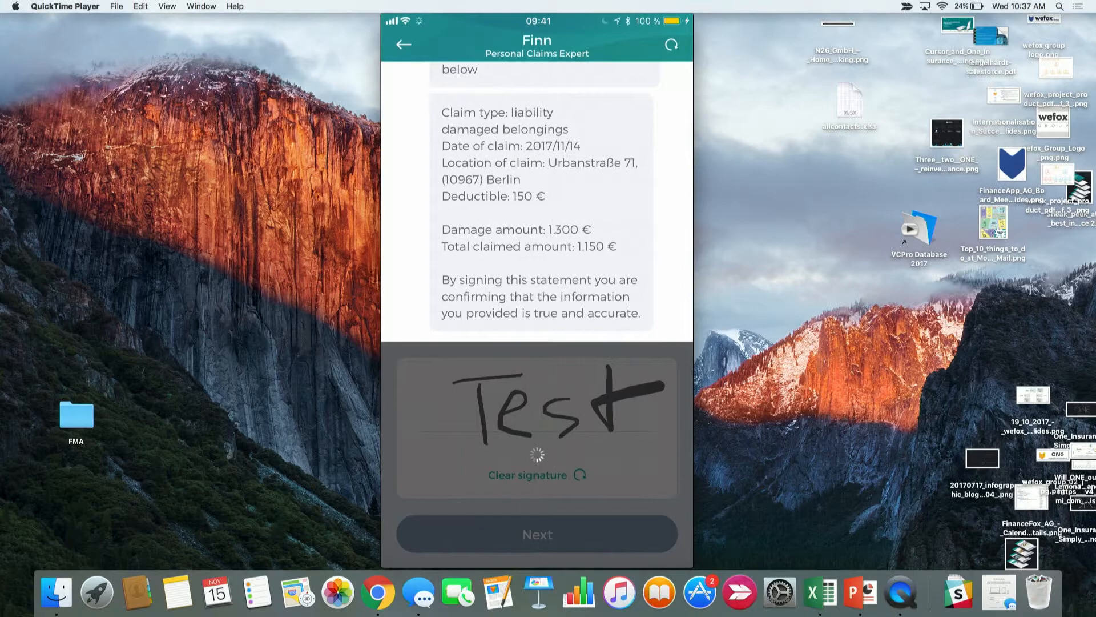
click(536, 534)
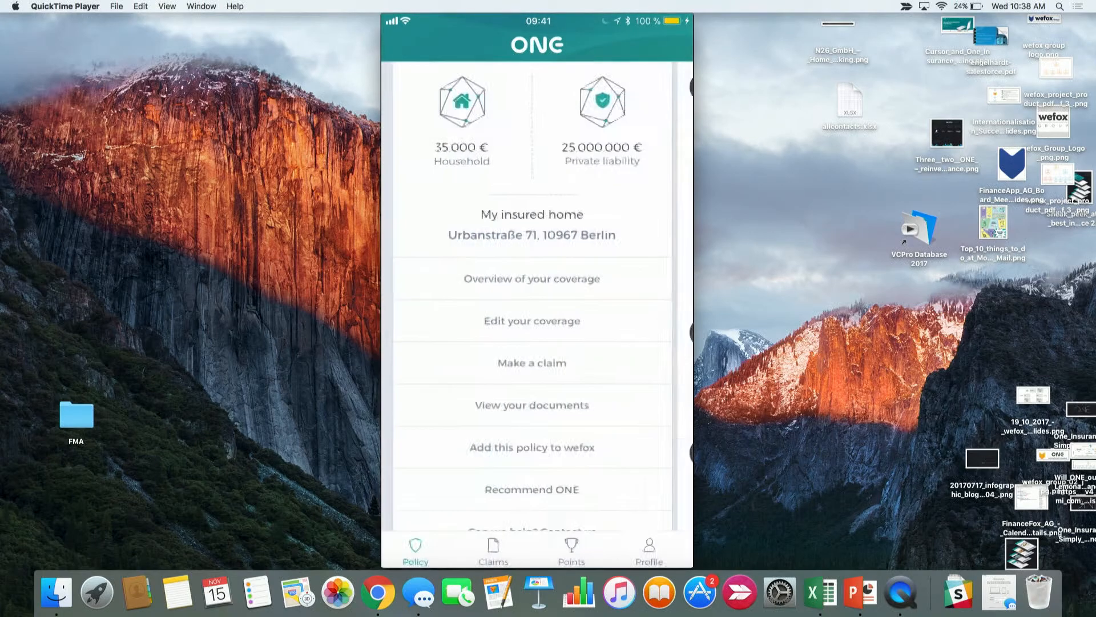
click(492, 548)
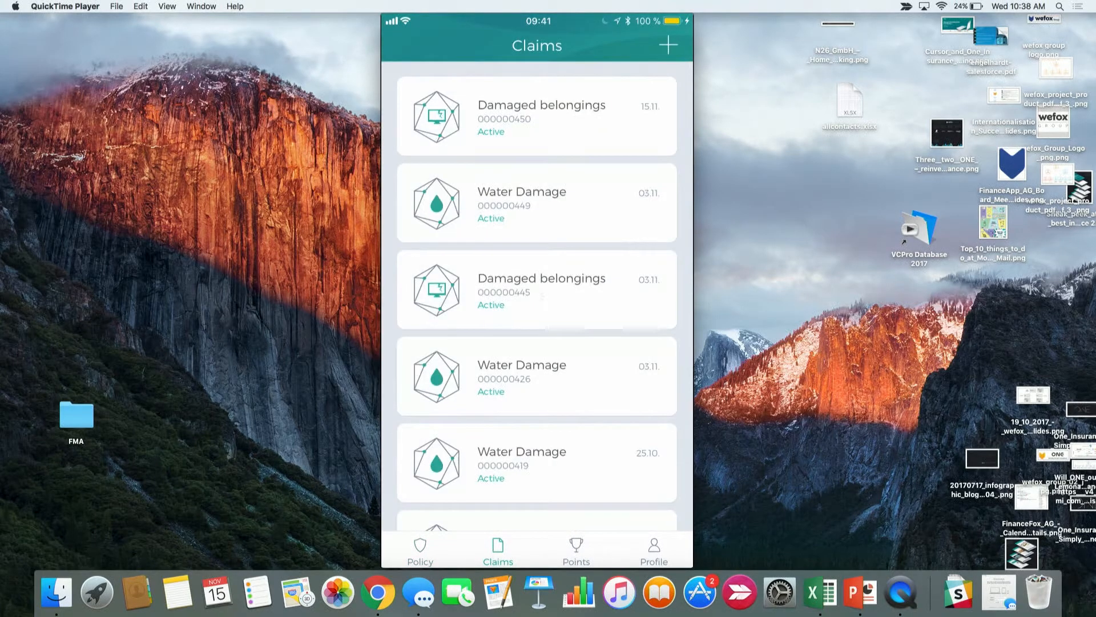
click(536, 116)
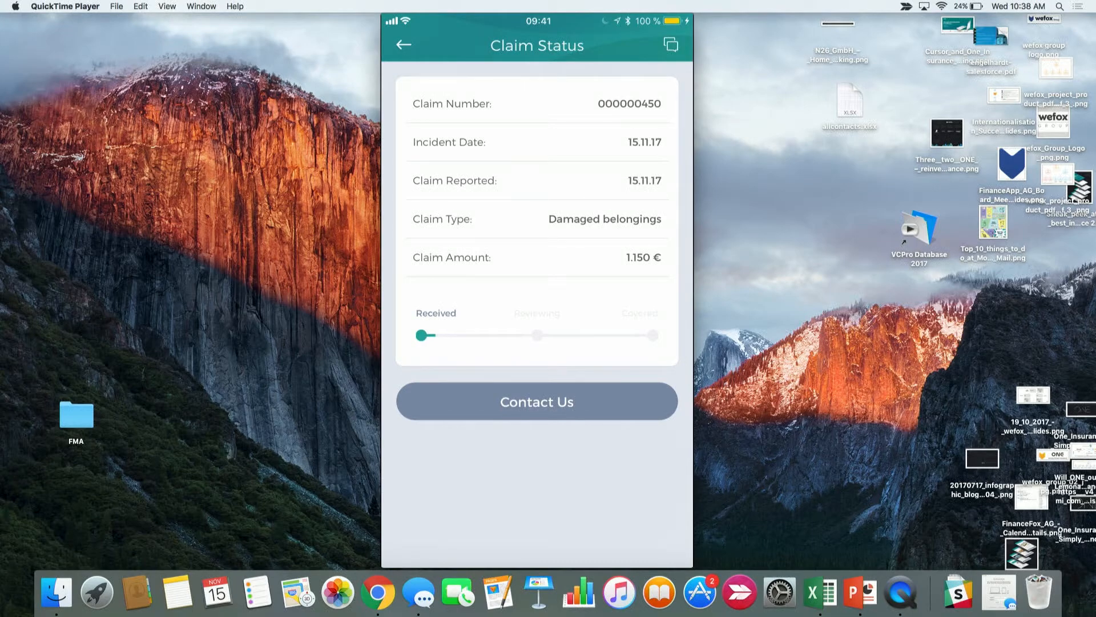
click(404, 44)
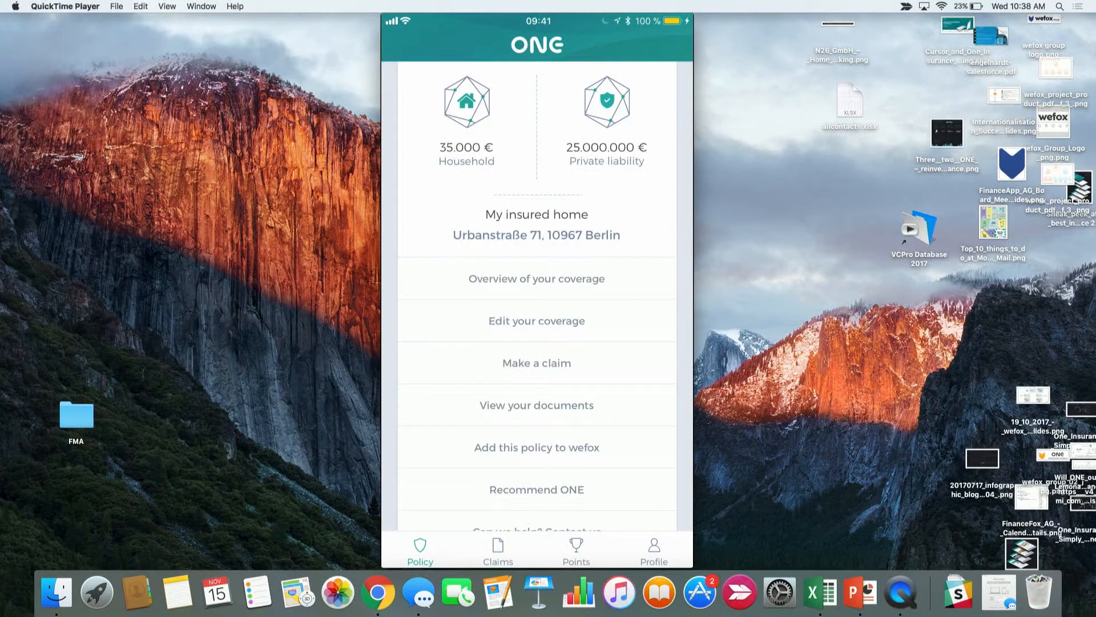
scroll(down, 3)
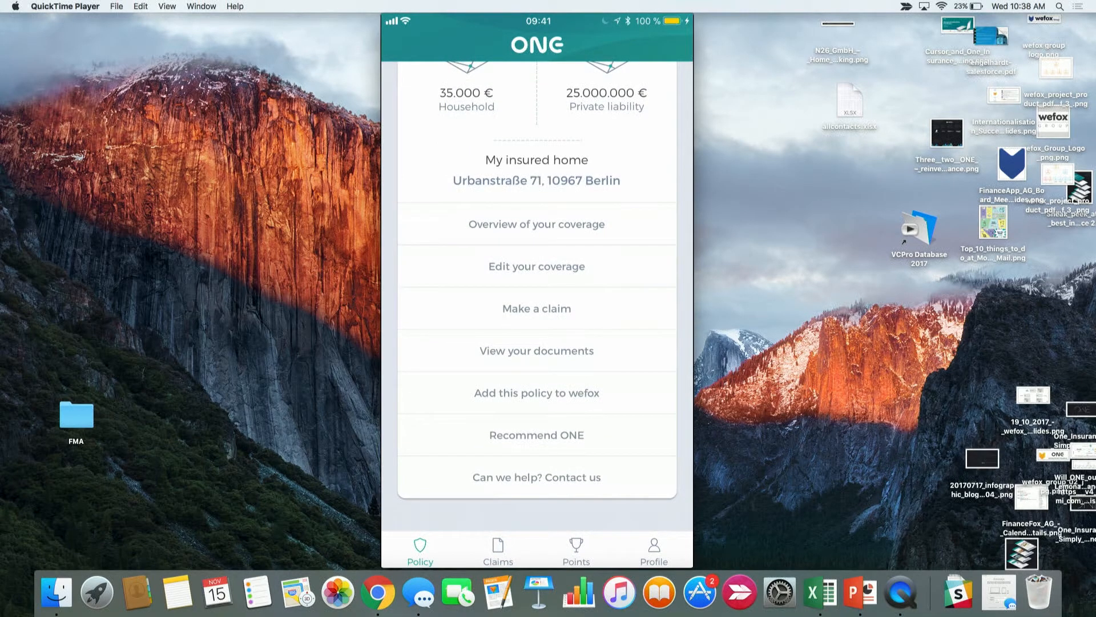